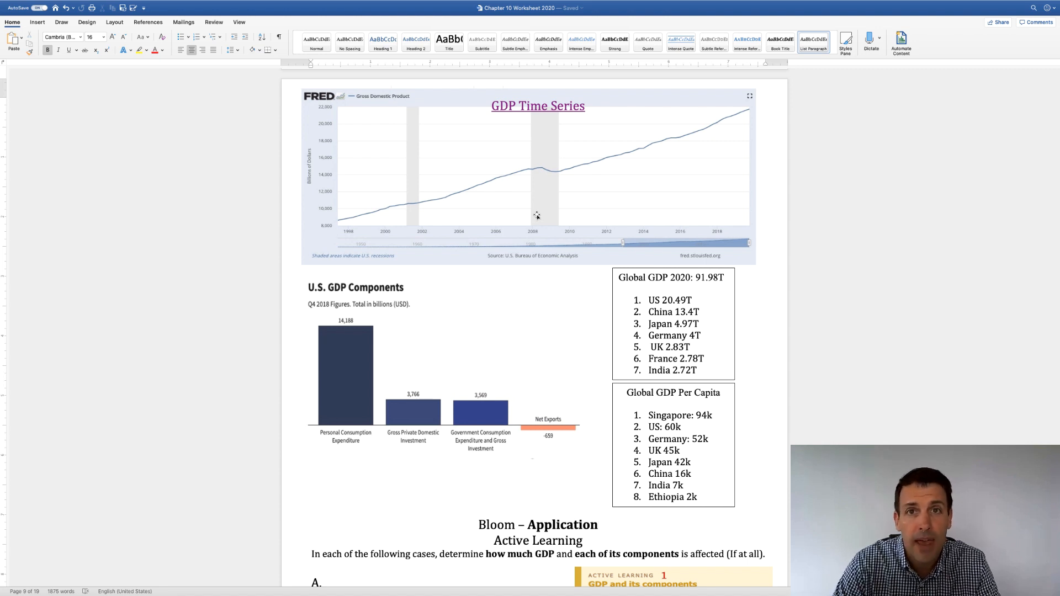
mouse_move(535, 176)
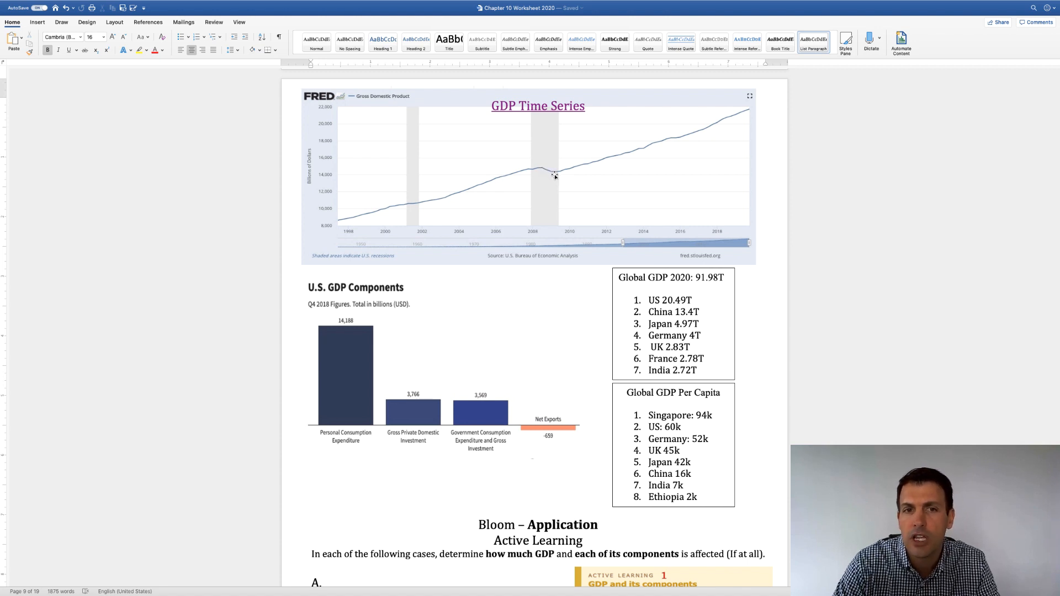
mouse_move(610, 163)
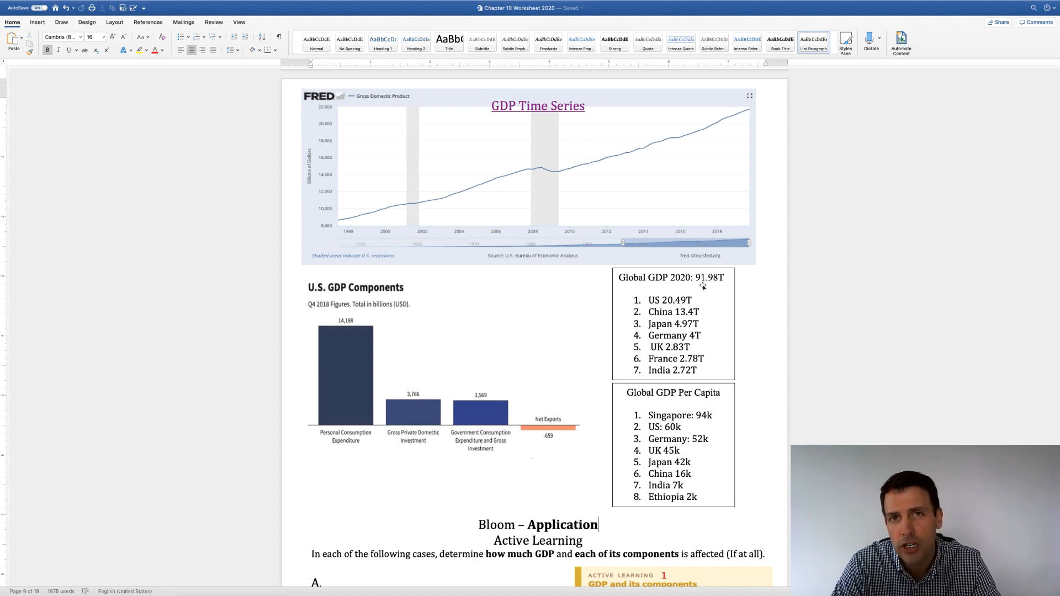
mouse_move(709, 292)
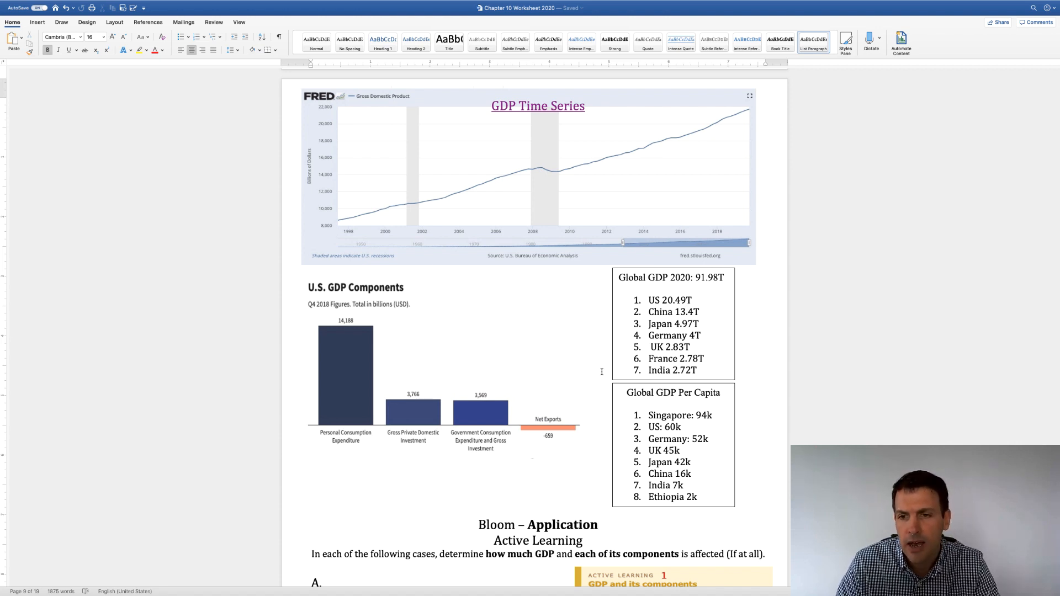
mouse_move(608, 369)
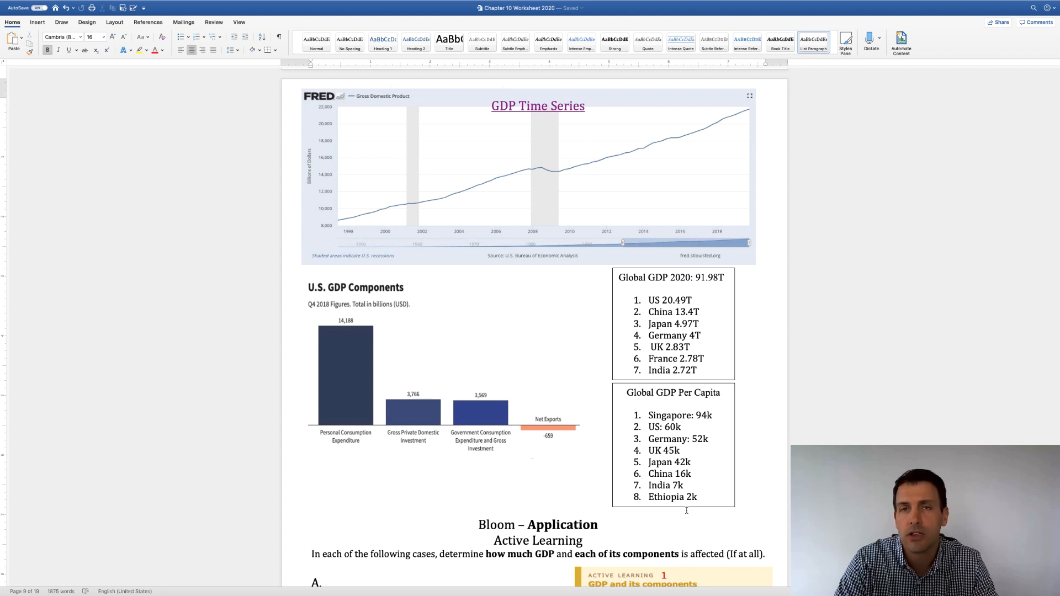
Scroll the Chapter 10 worksheet to the Active Learning GDP-components exercise with questions A–D.
left_click(599, 526)
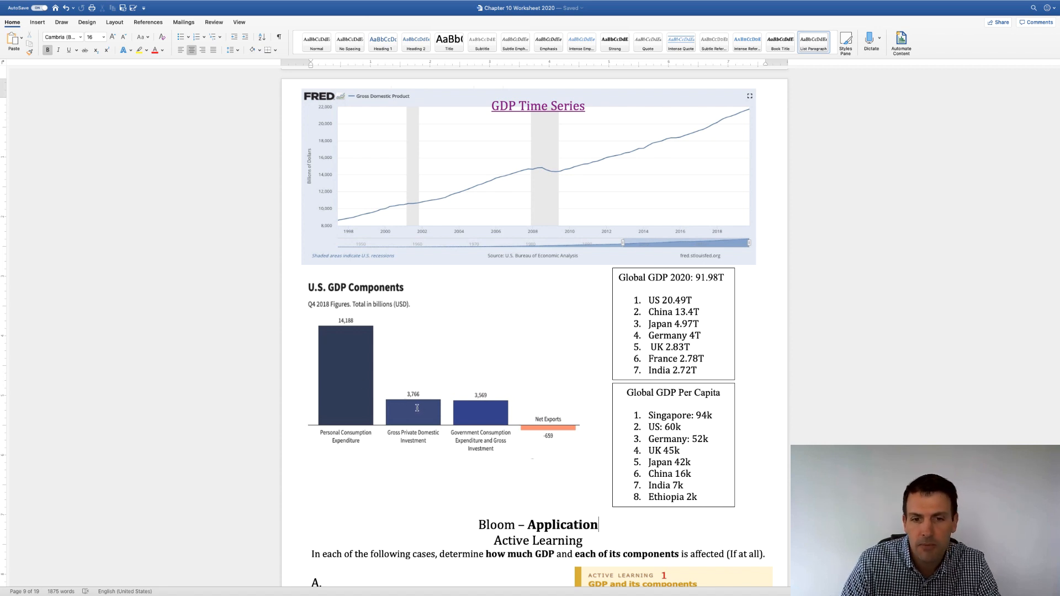
mouse_move(427, 407)
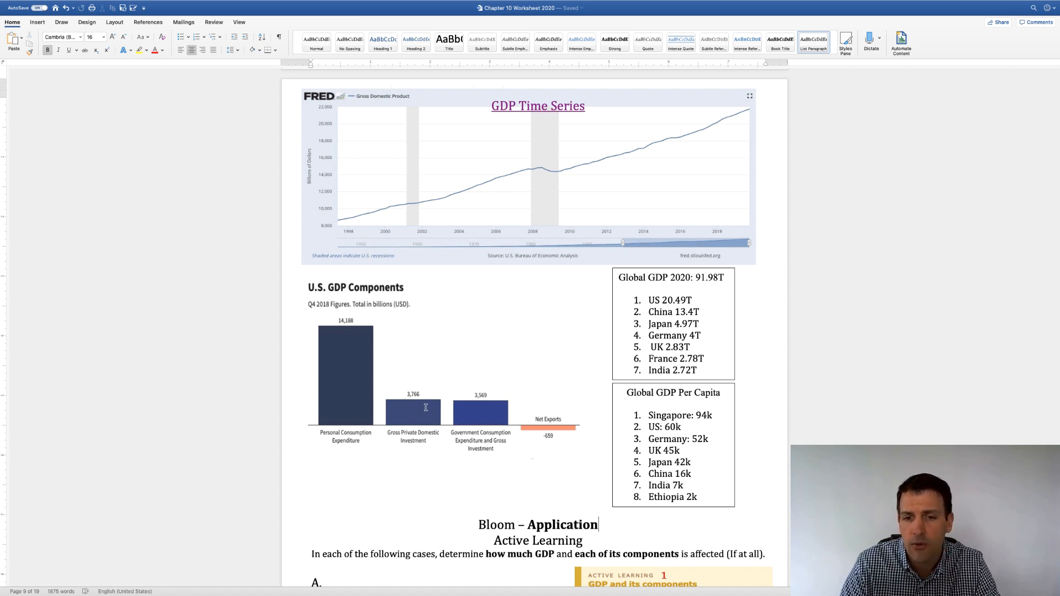
mouse_move(477, 411)
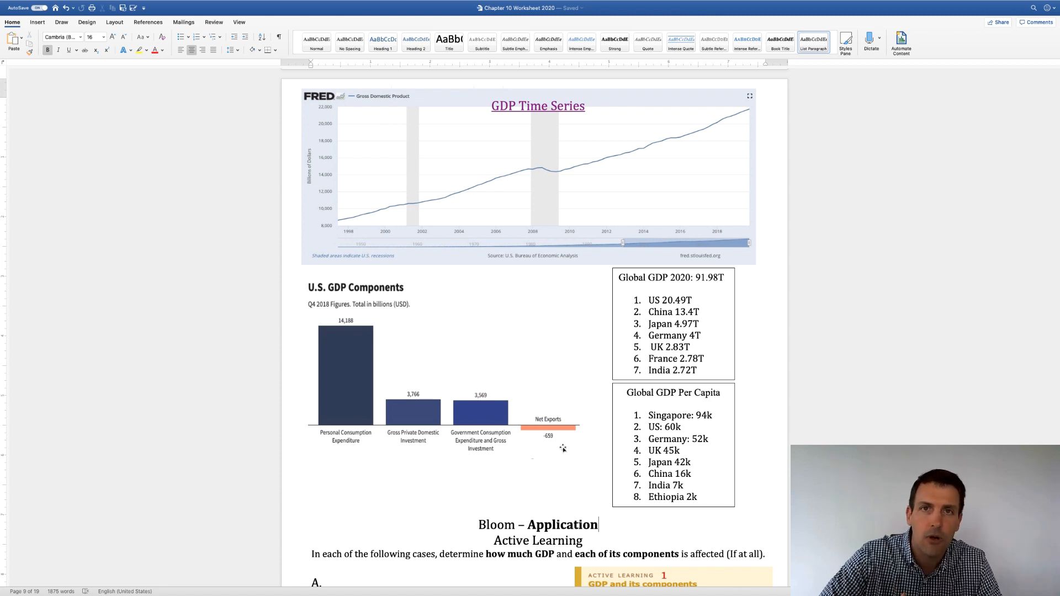
scroll("down", 3)
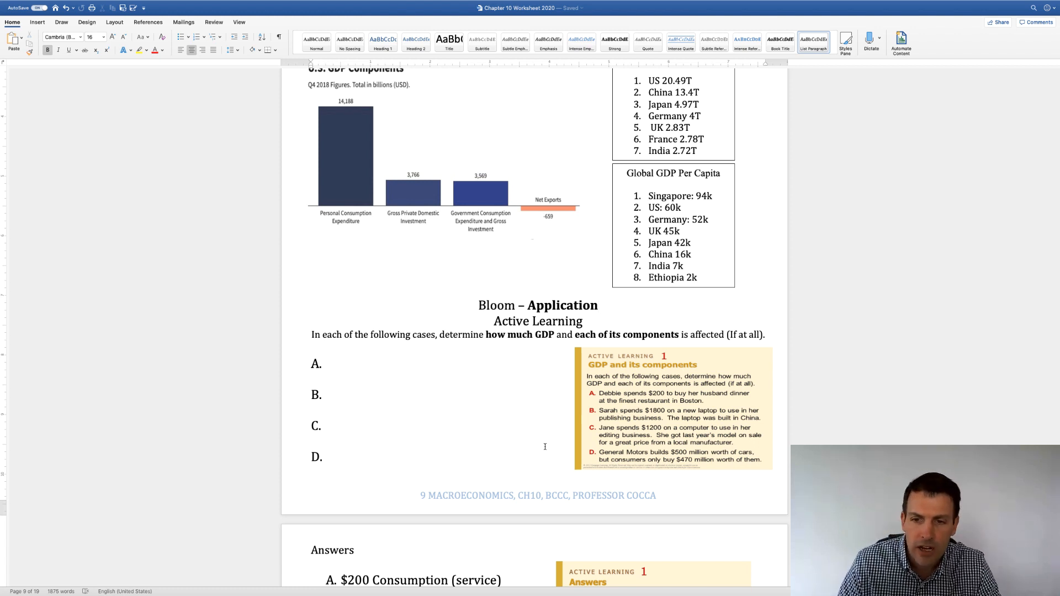
mouse_move(620, 409)
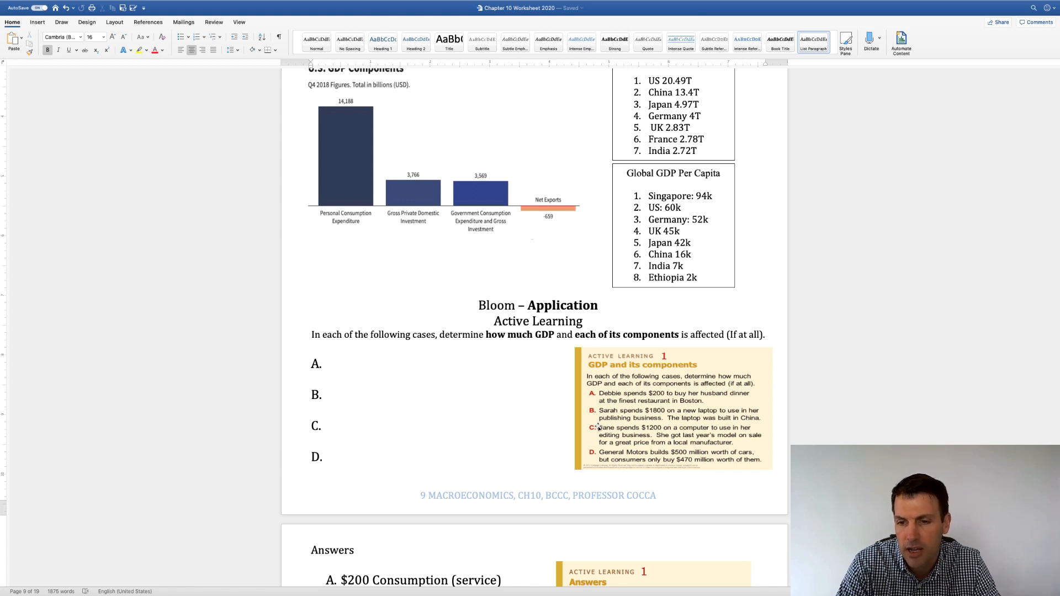
left_click(598, 305)
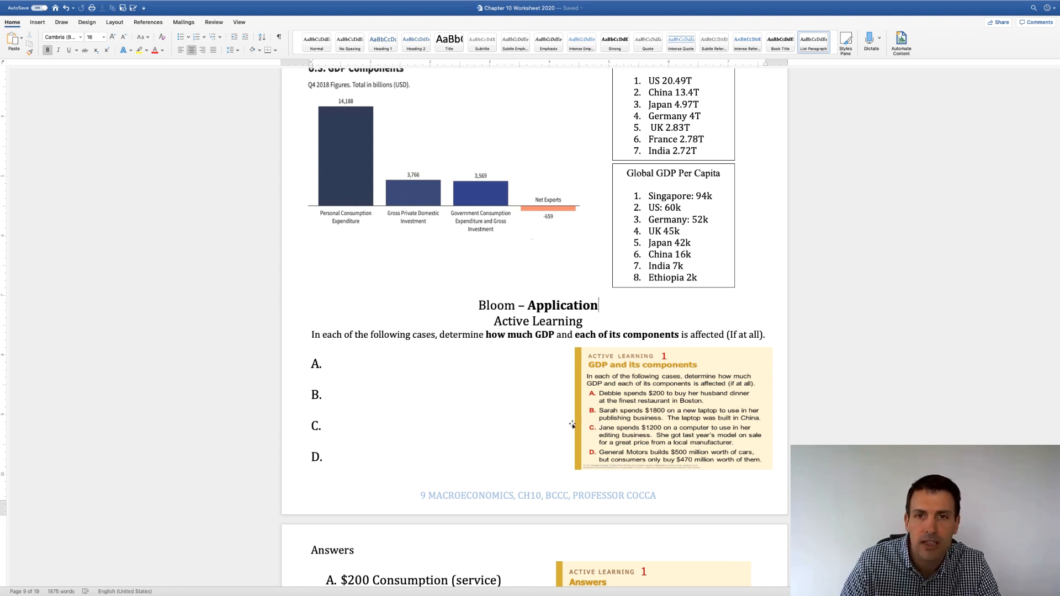
scroll("down", 3)
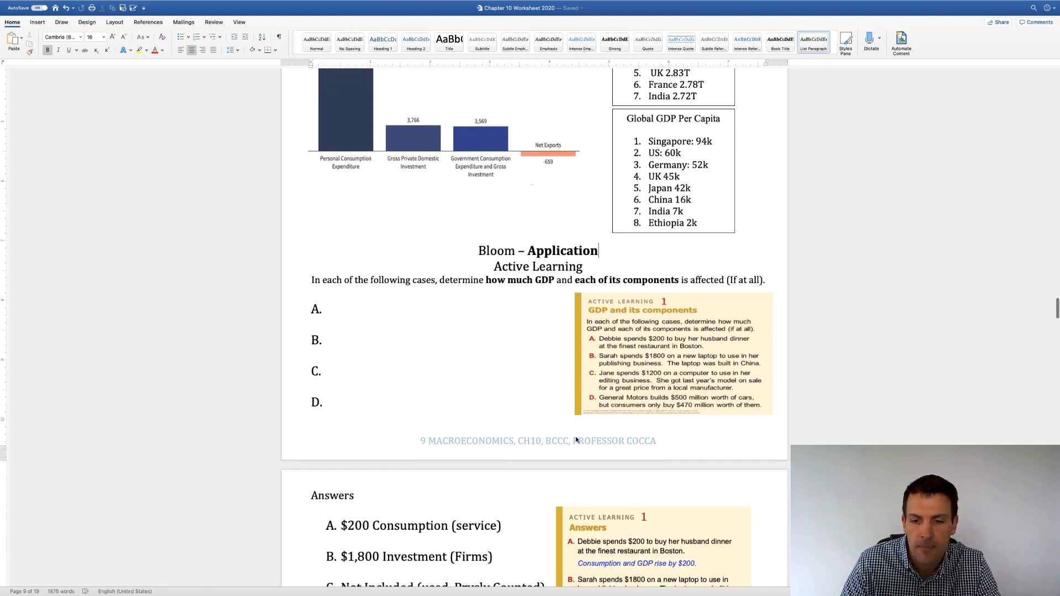
scroll("down", 3)
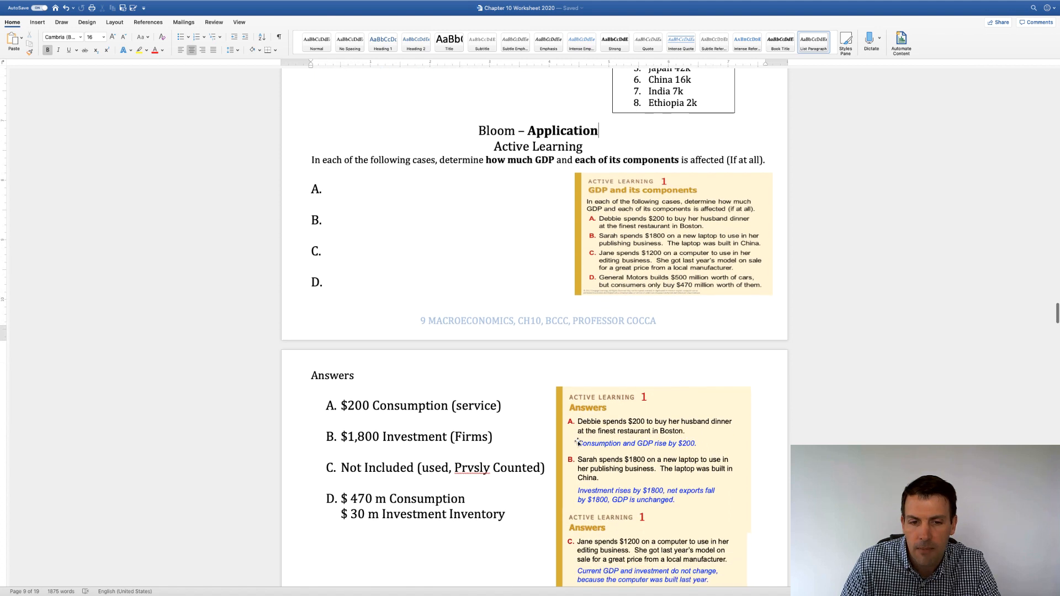
scroll("down", 3)
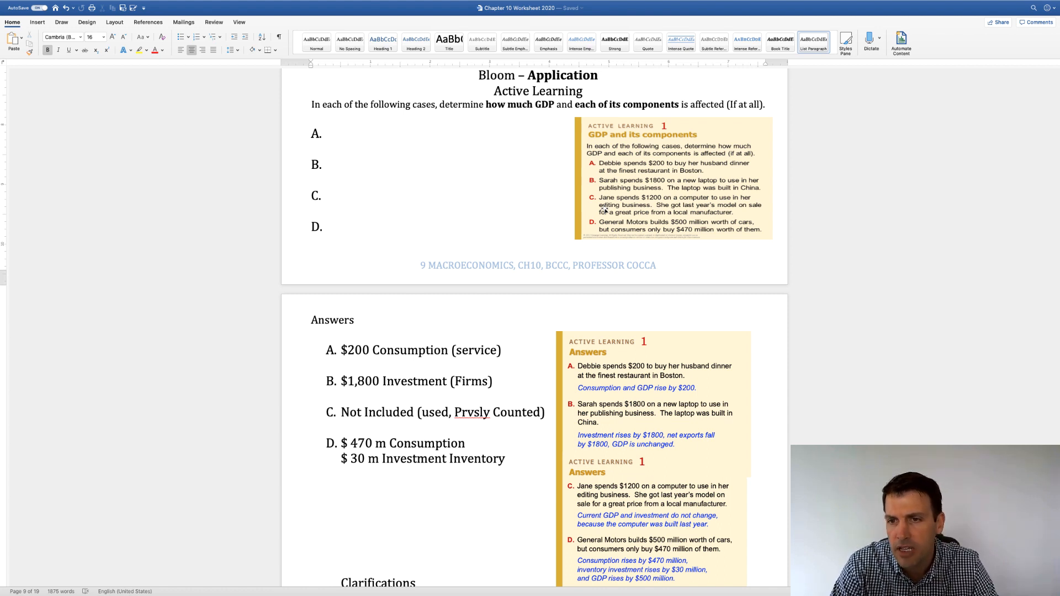
left_click(600, 75)
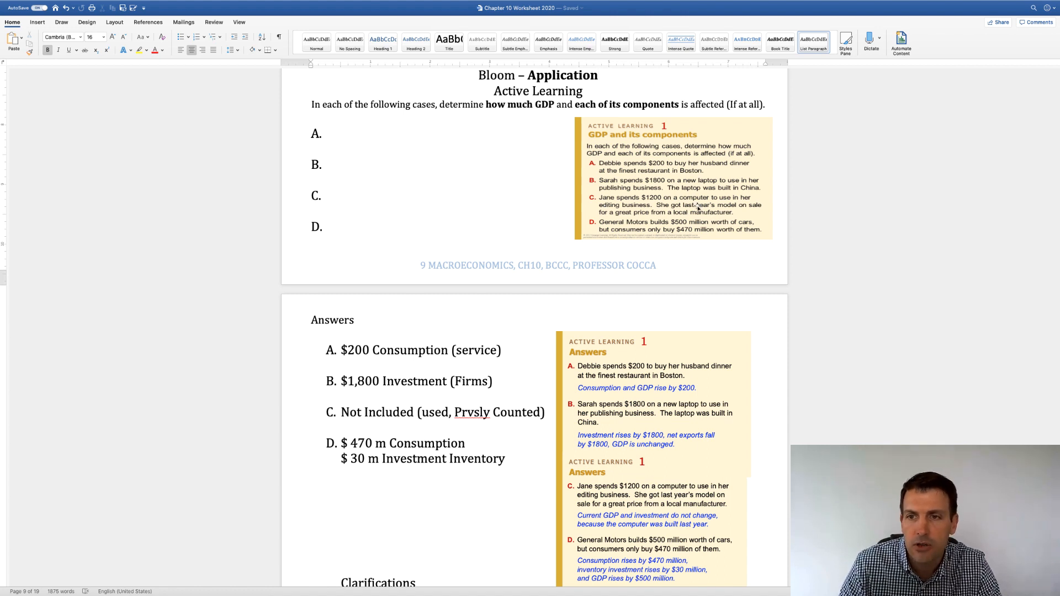
left_click(601, 75)
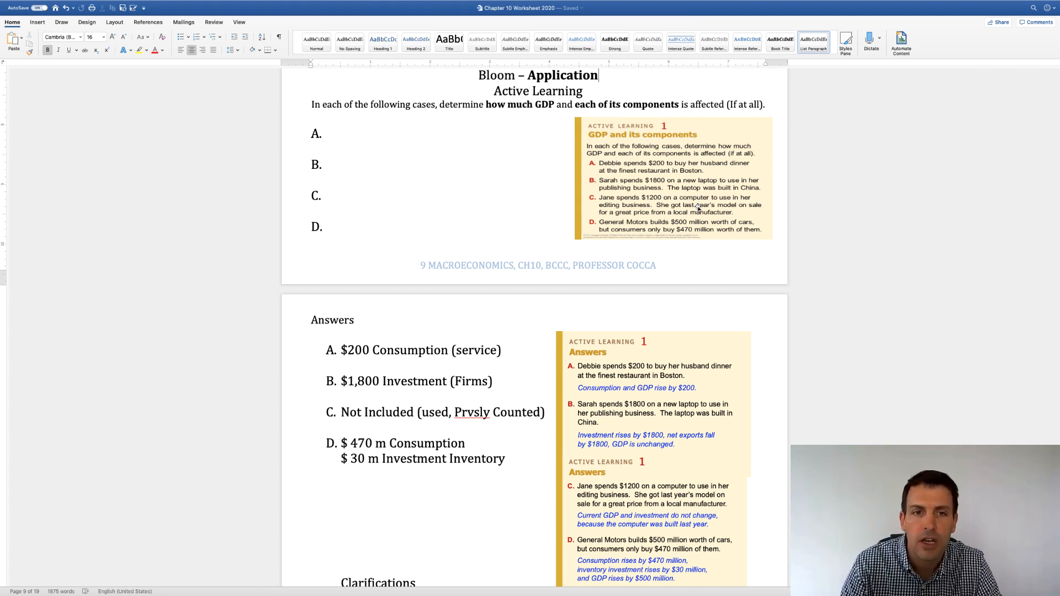
mouse_move(367, 199)
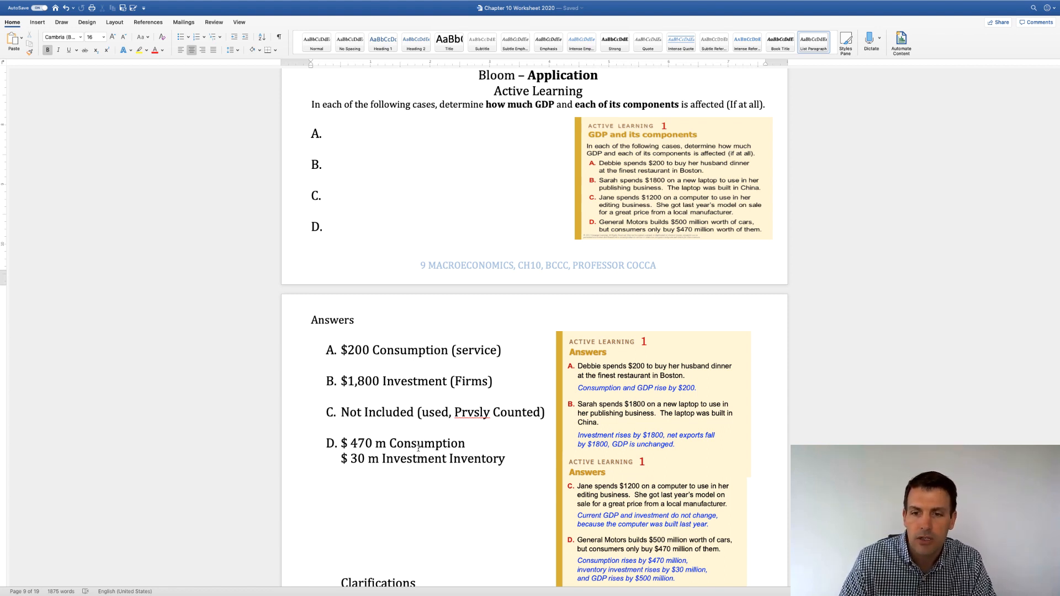
scroll("down", 3)
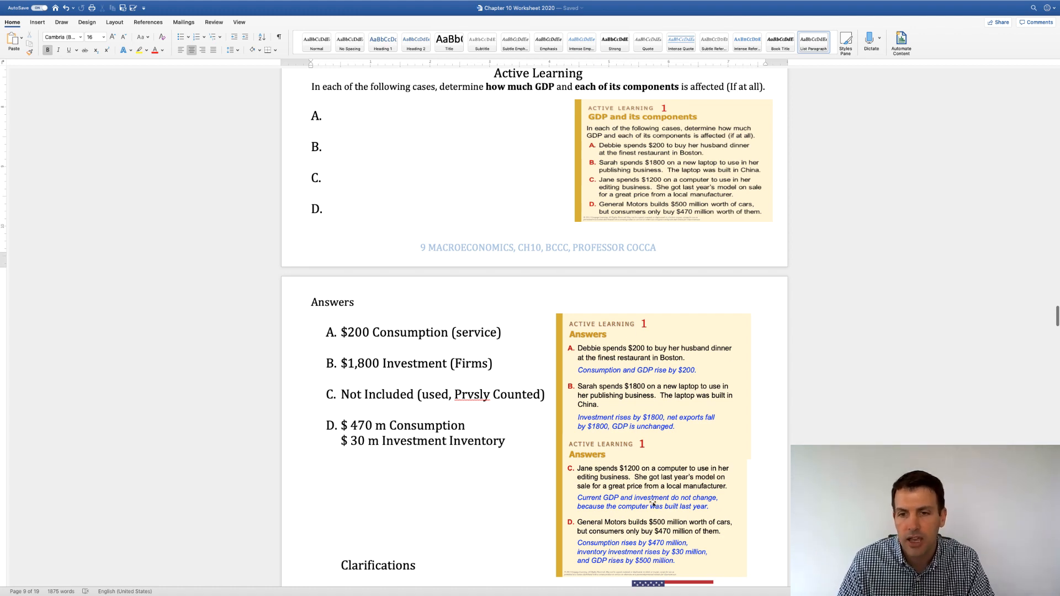
Scroll to page 10 showing the China/Best Buy Clarifications diagram and section E, GDP Accounting.
scroll("down", 3)
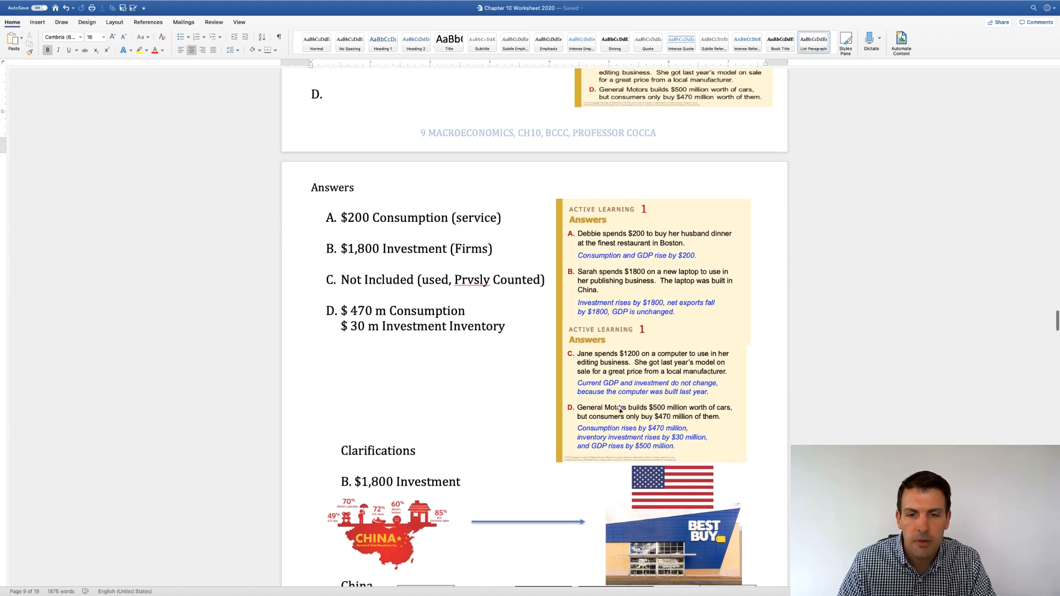
scroll("down", 3)
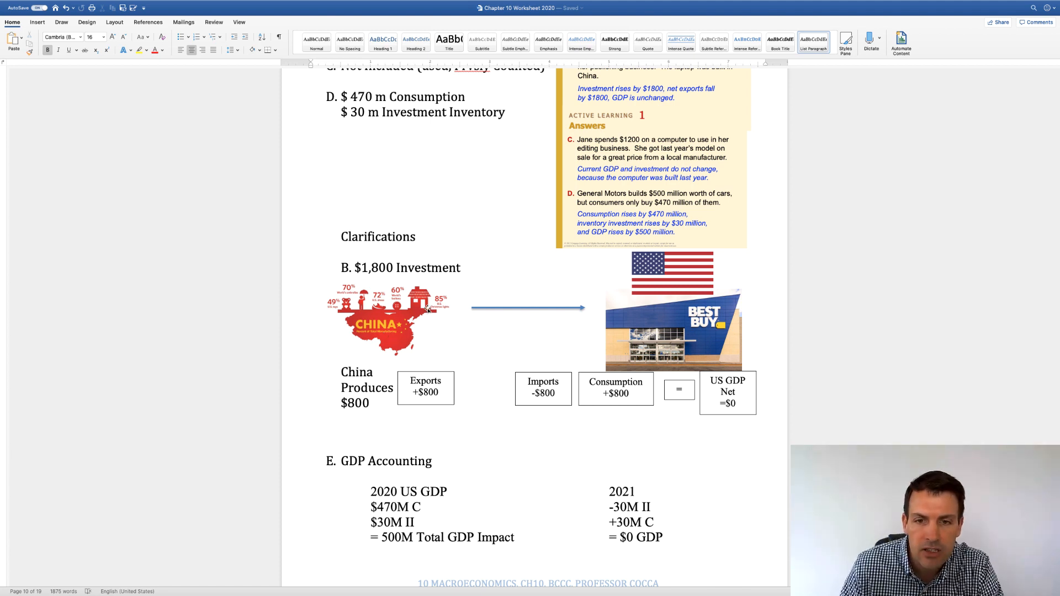
mouse_move(639, 315)
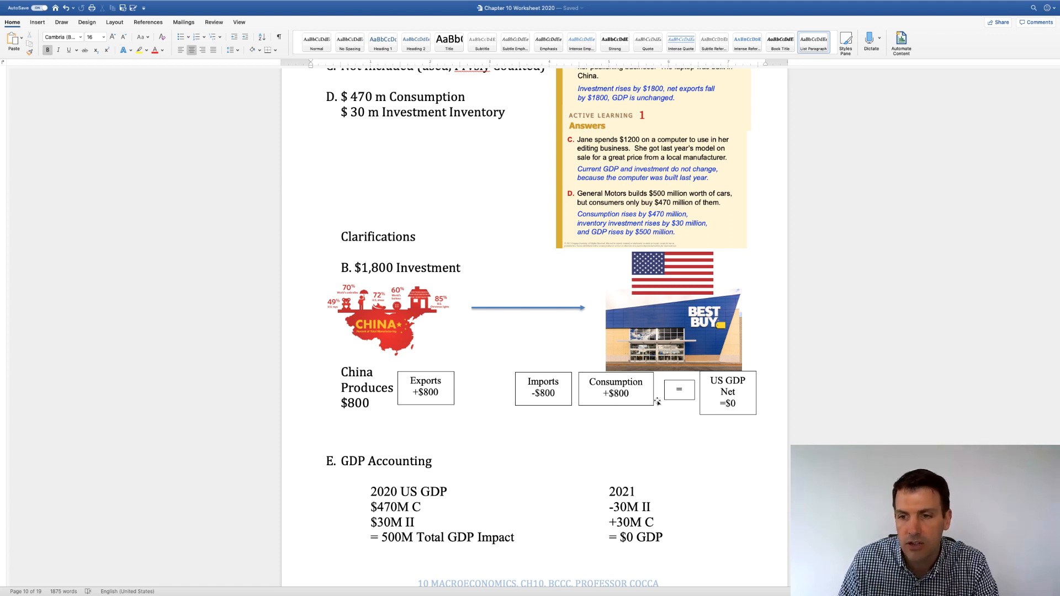
mouse_move(723, 428)
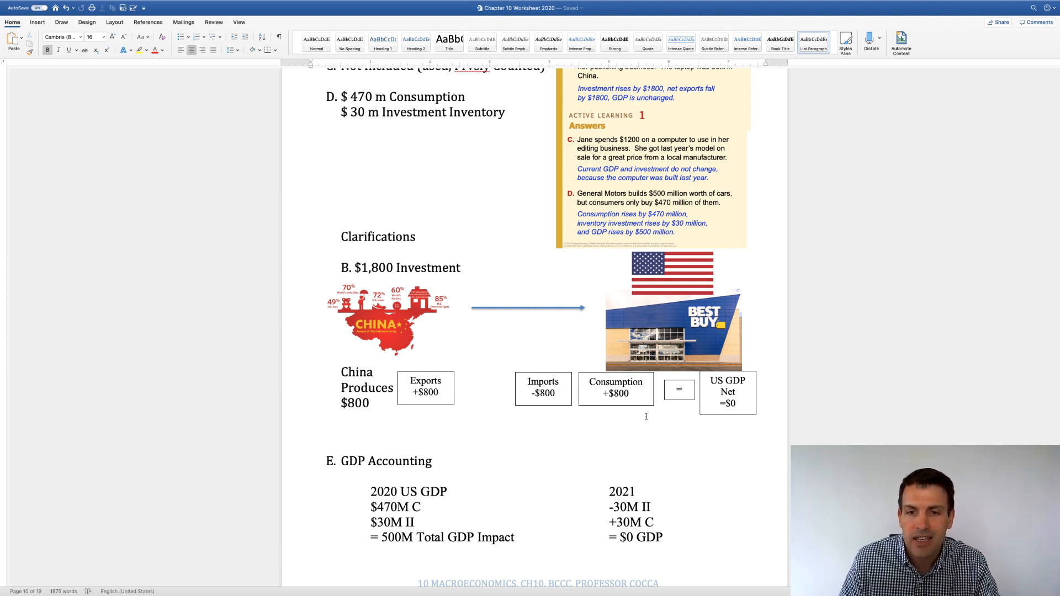
mouse_move(508, 417)
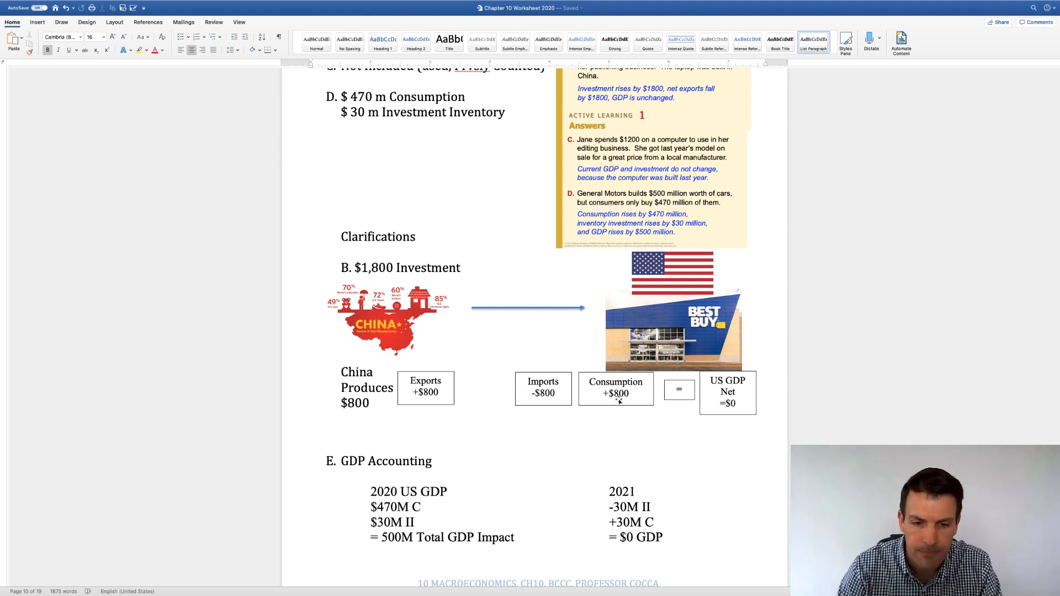
scroll("down", 3)
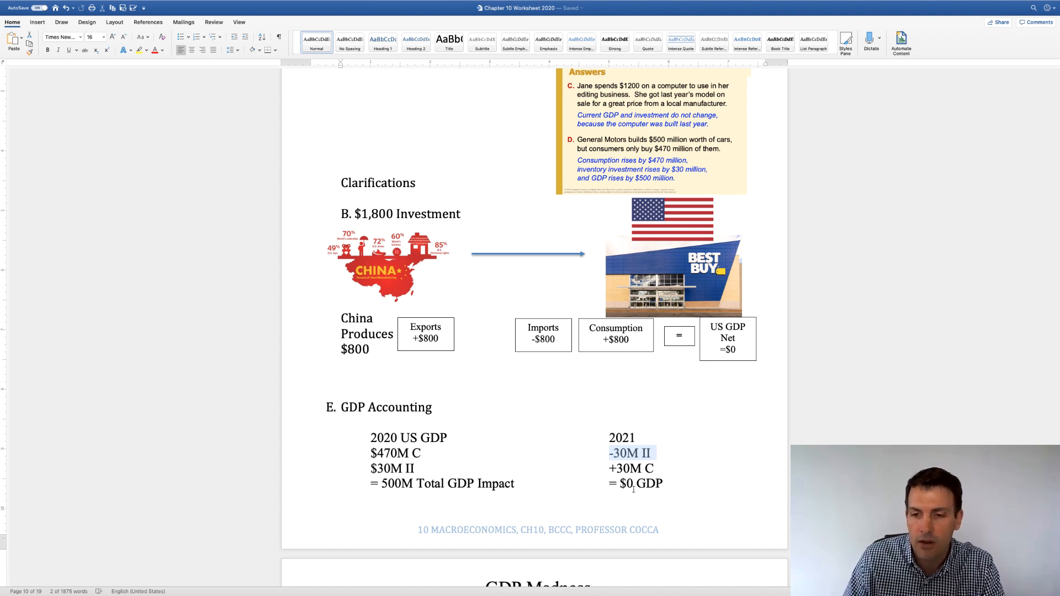
left_click(637, 484)
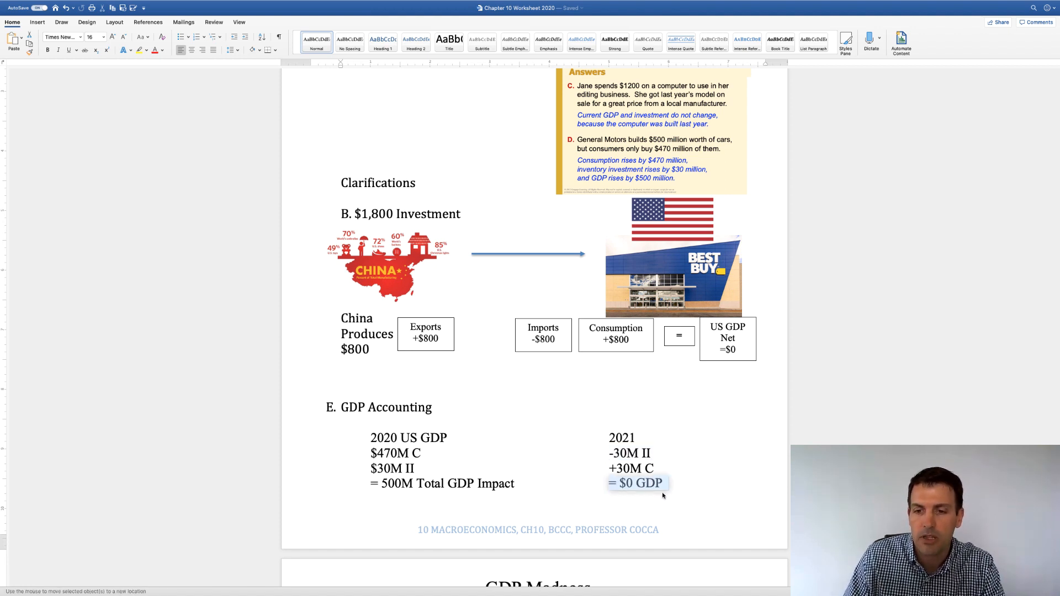
left_click(659, 498)
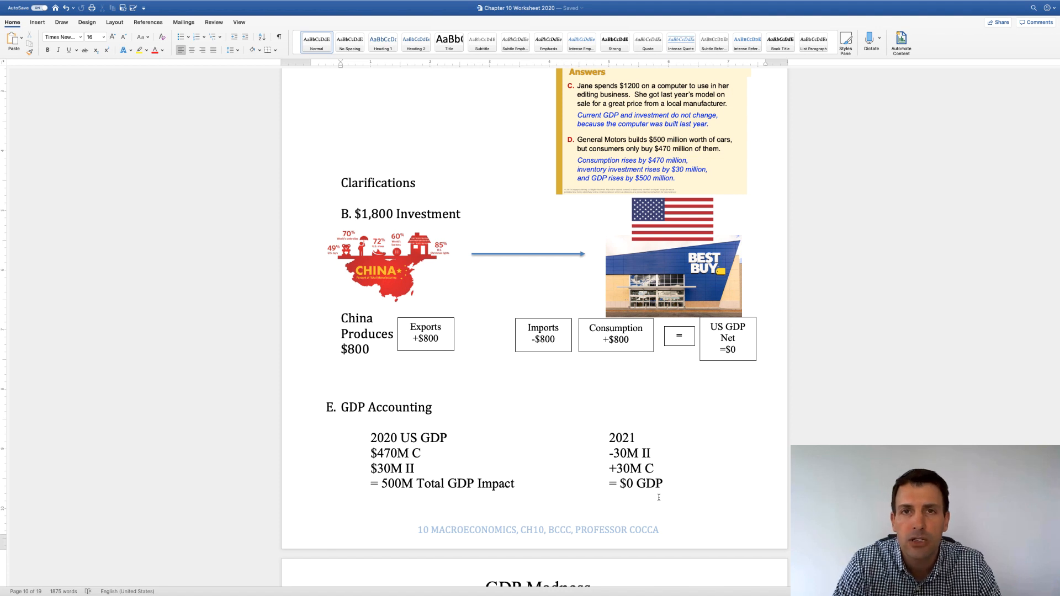
left_click(662, 484)
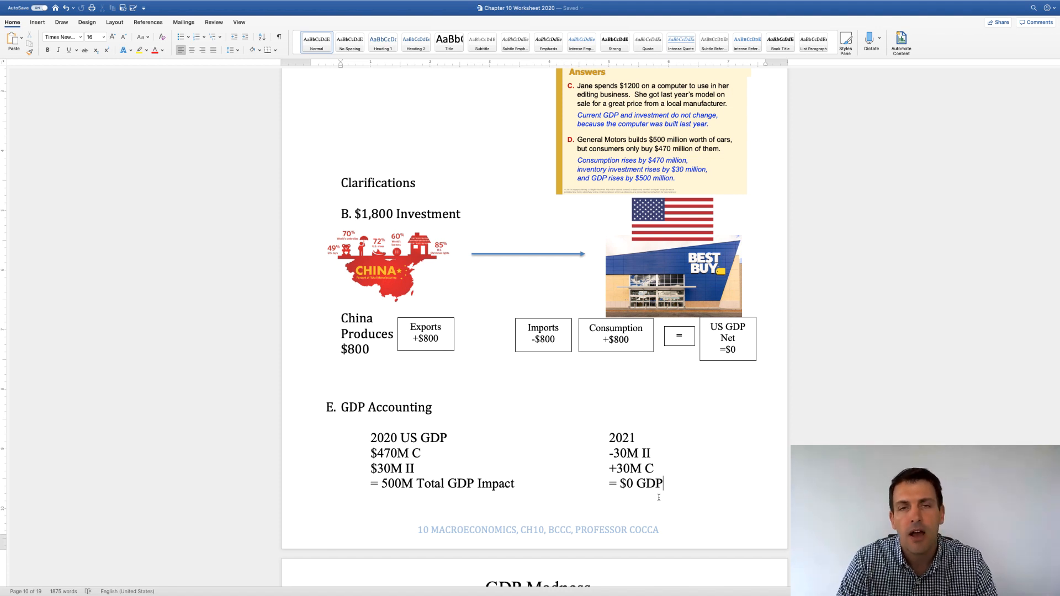